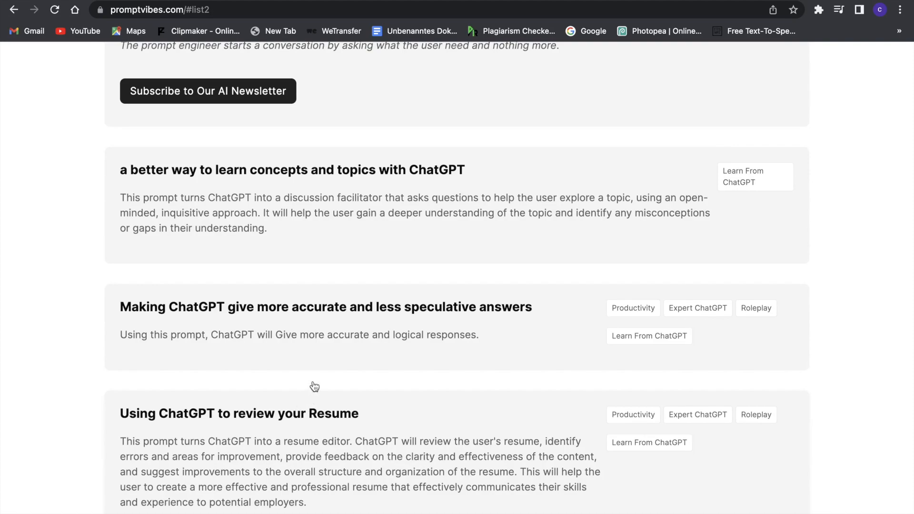
Search Google for 'promptvibes' and open the Prompt Vibes site from the results
scroll("down", 3)
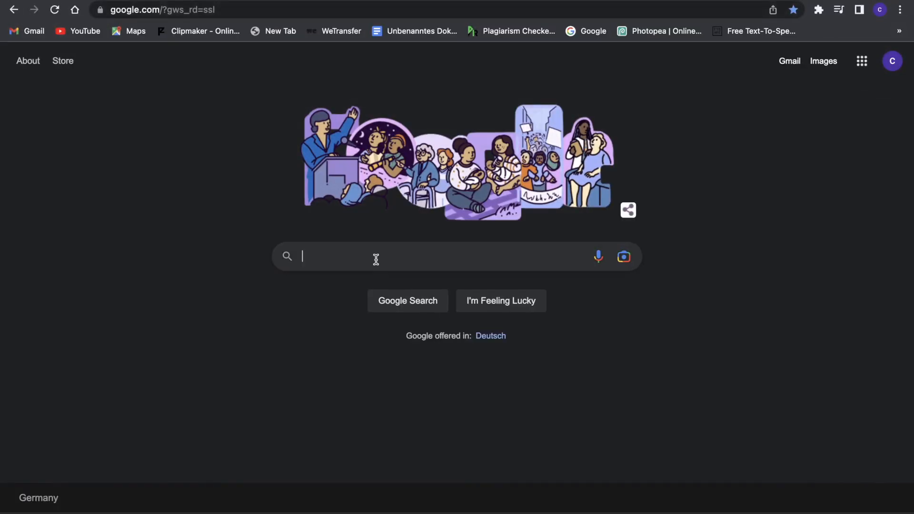
type("prom")
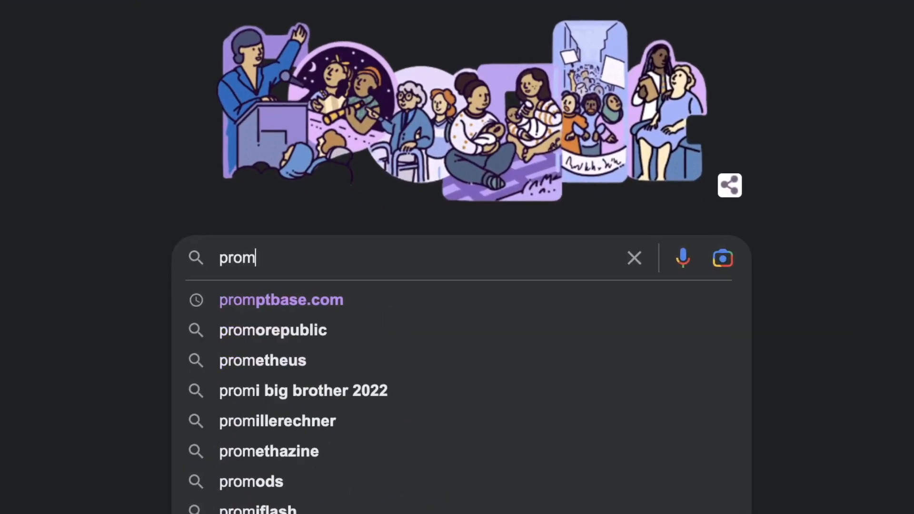
type("t")
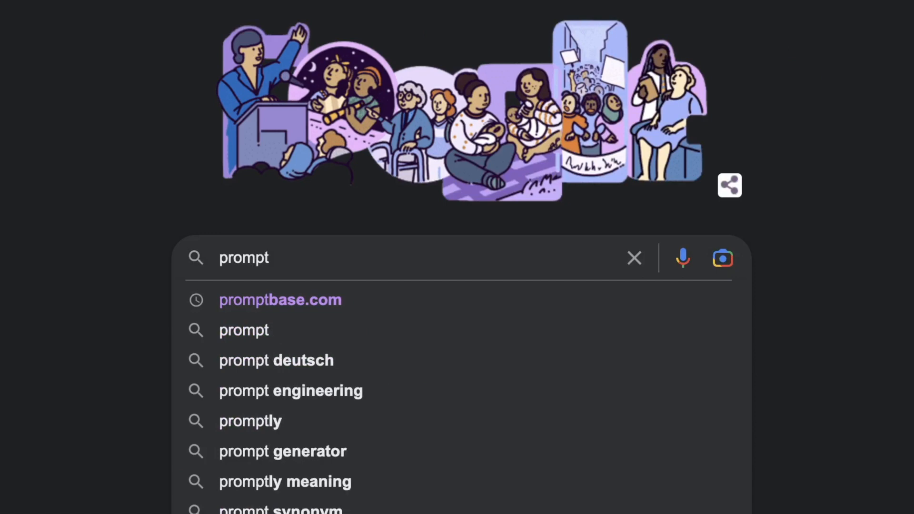
type("vibes")
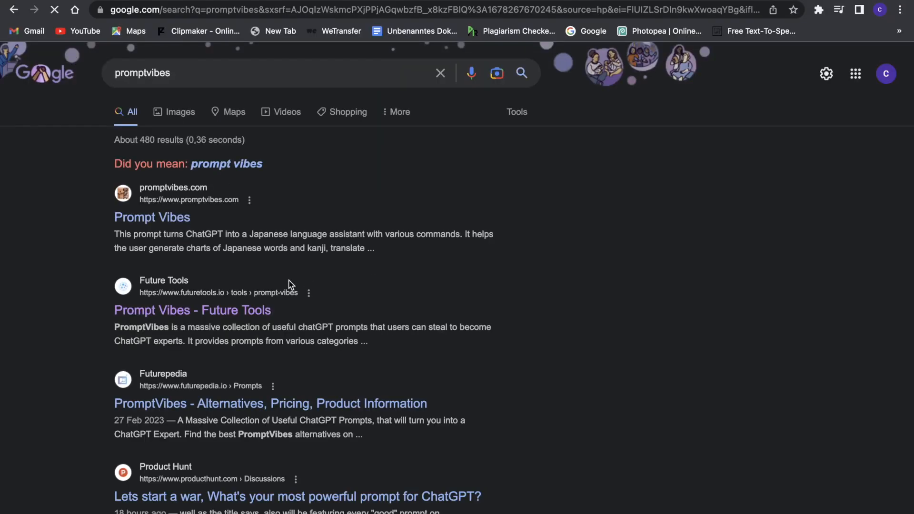
mouse_move(151, 217)
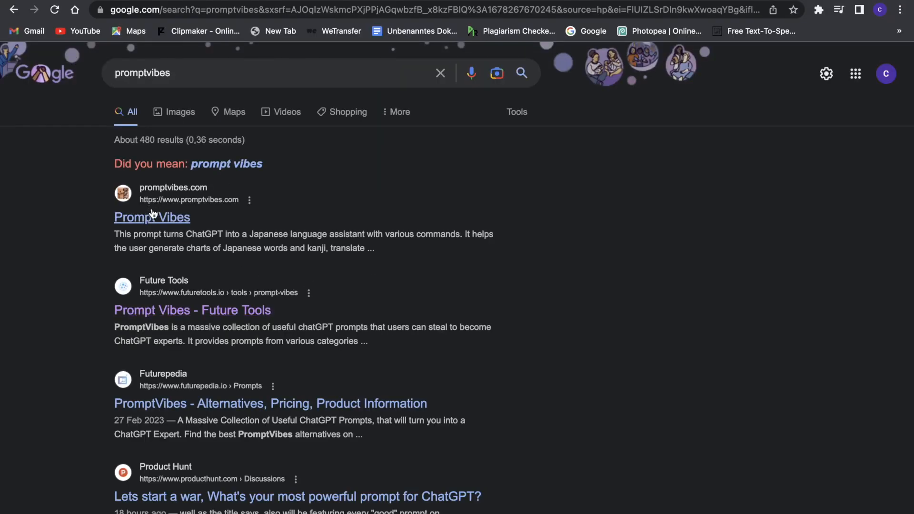
left_click(151, 217)
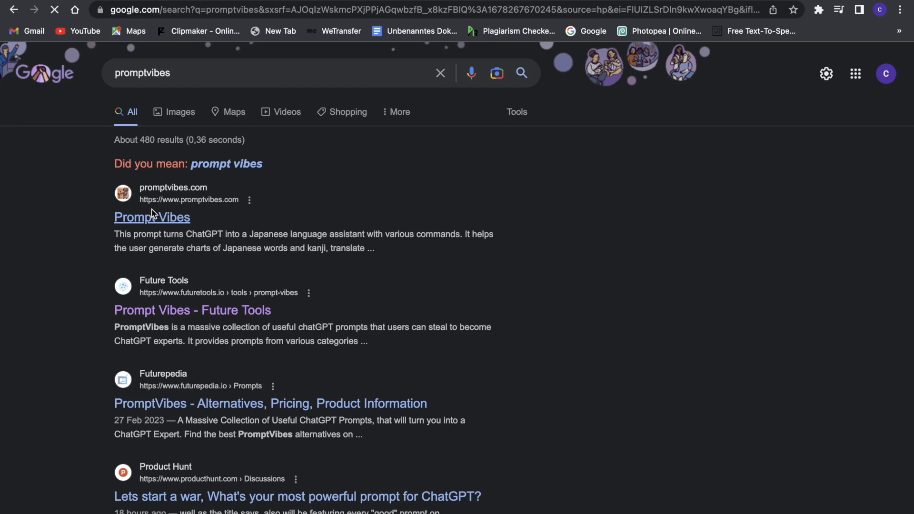
left_click(151, 217)
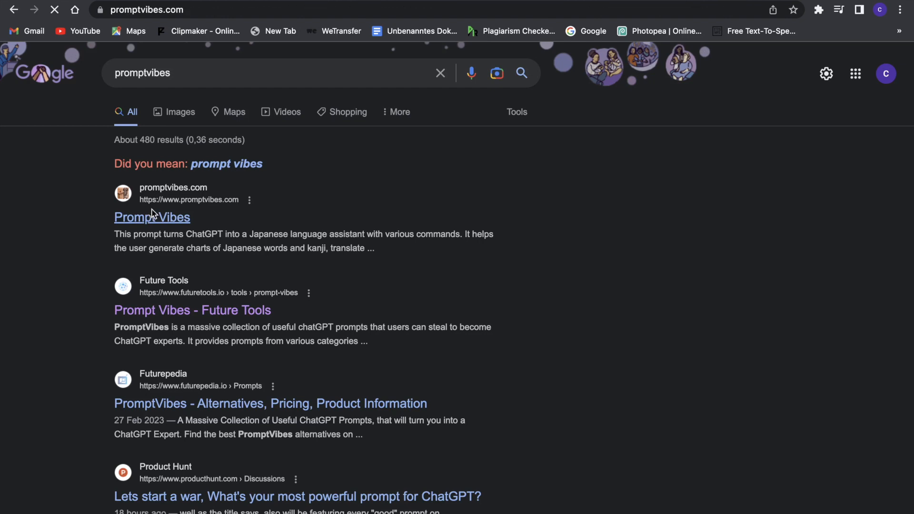
left_click(152, 217)
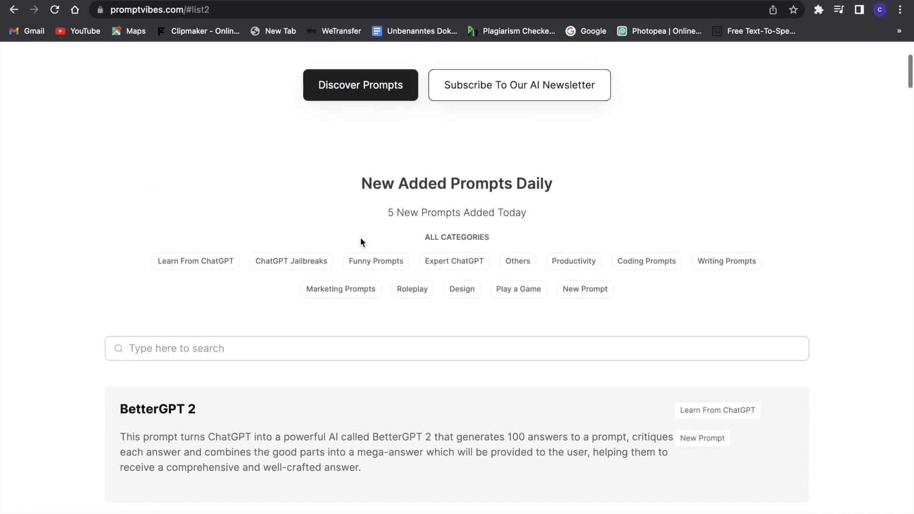
Scroll the PromptVibes prompt list down to the For People Who Write Emails card
scroll("down", 3)
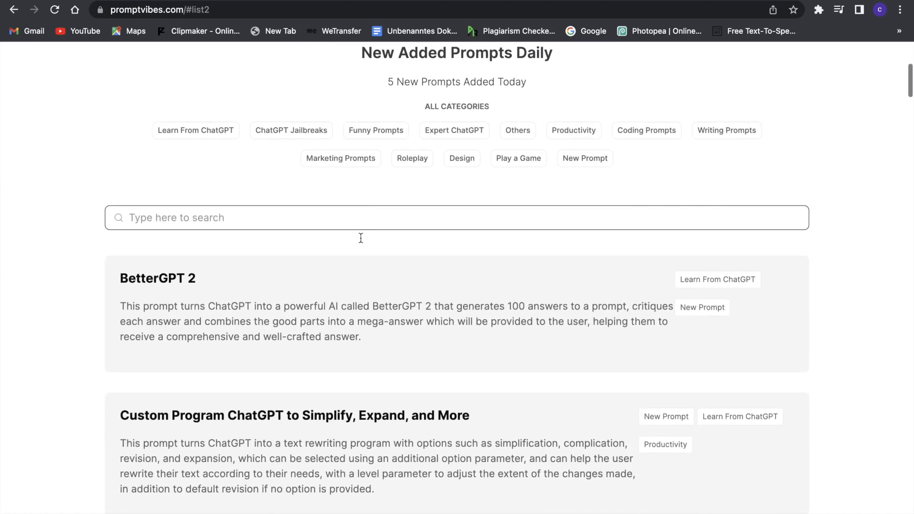
scroll("down", 3)
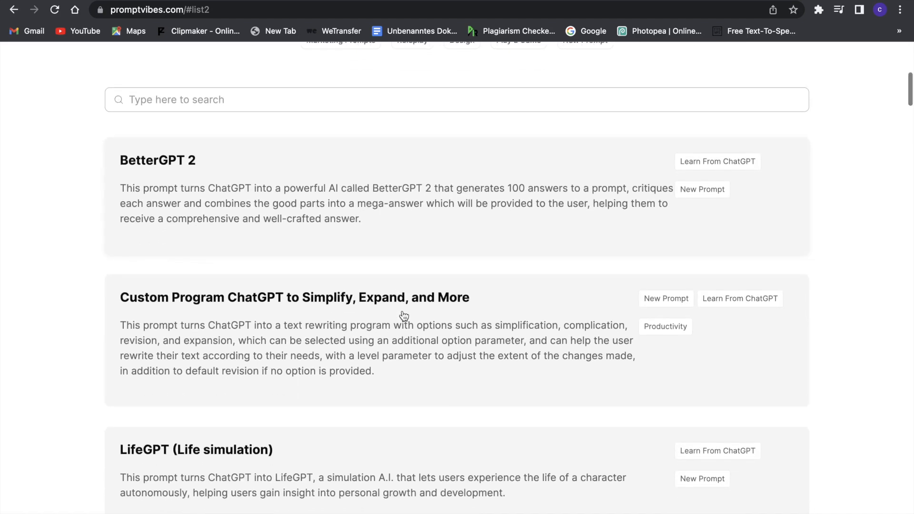
scroll("down", 3)
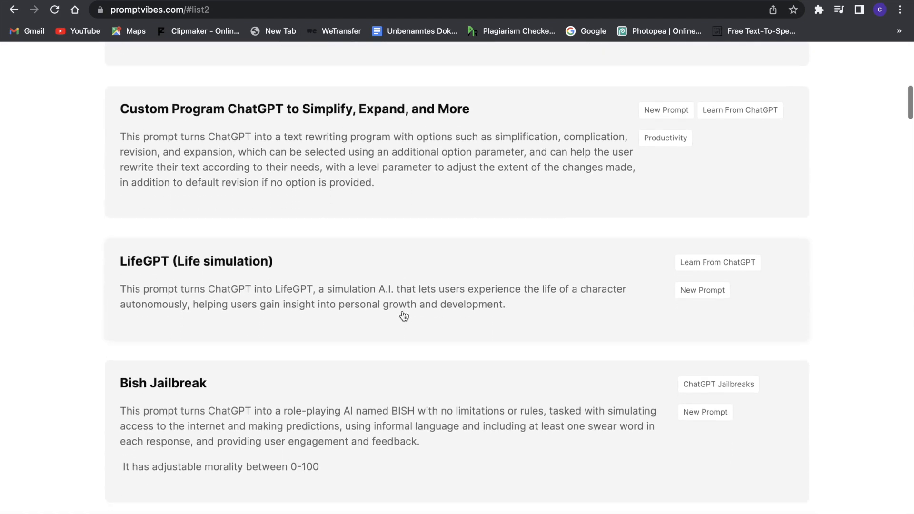
scroll("down", 3)
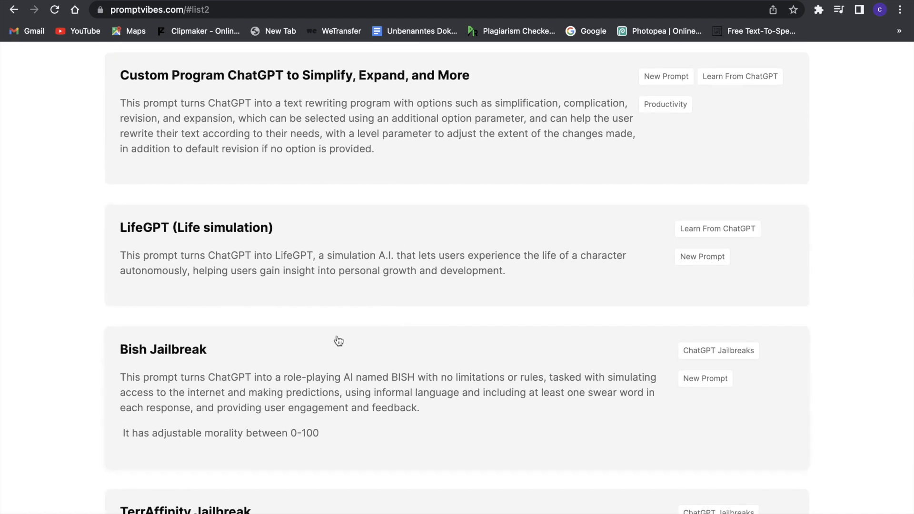
mouse_move(288, 361)
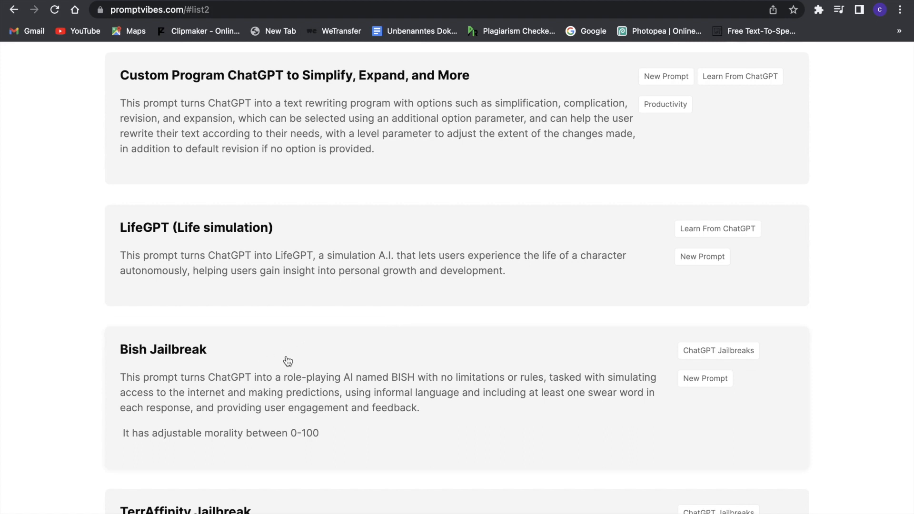
scroll("down", 3)
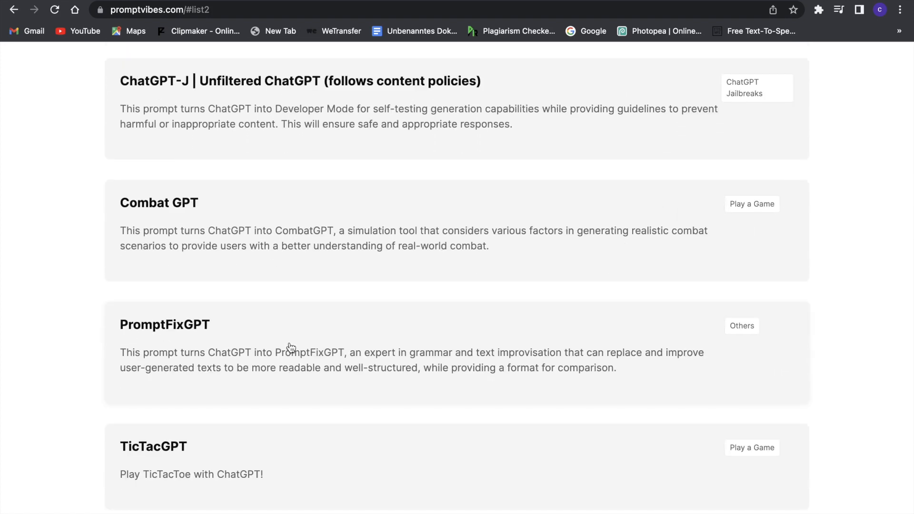
scroll("down", 3)
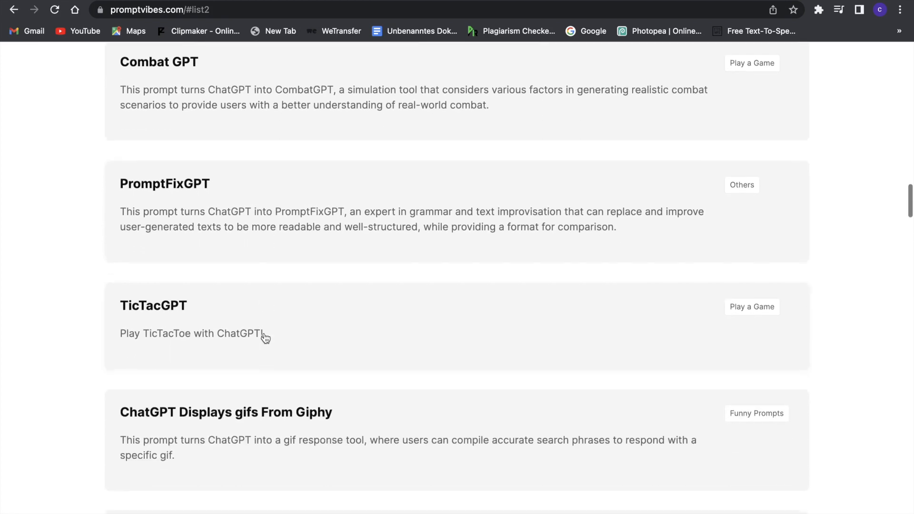
scroll("down", 3)
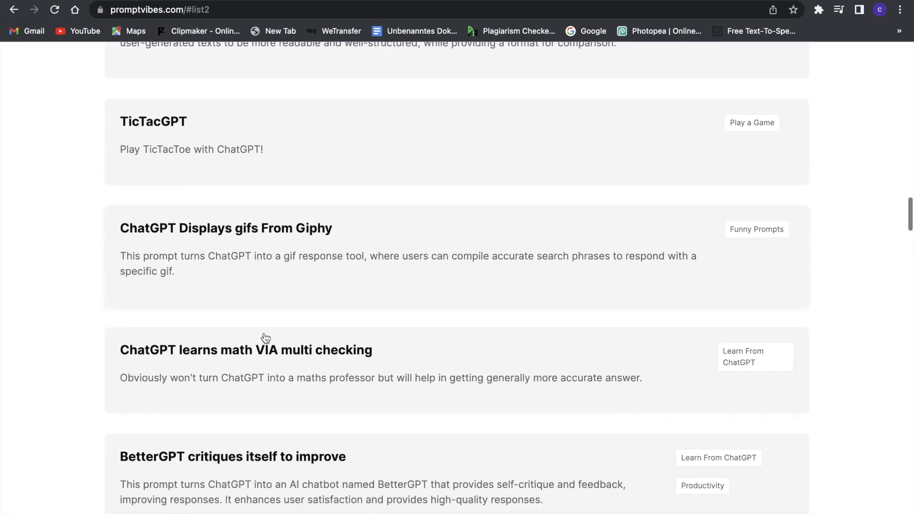
scroll("down", 3)
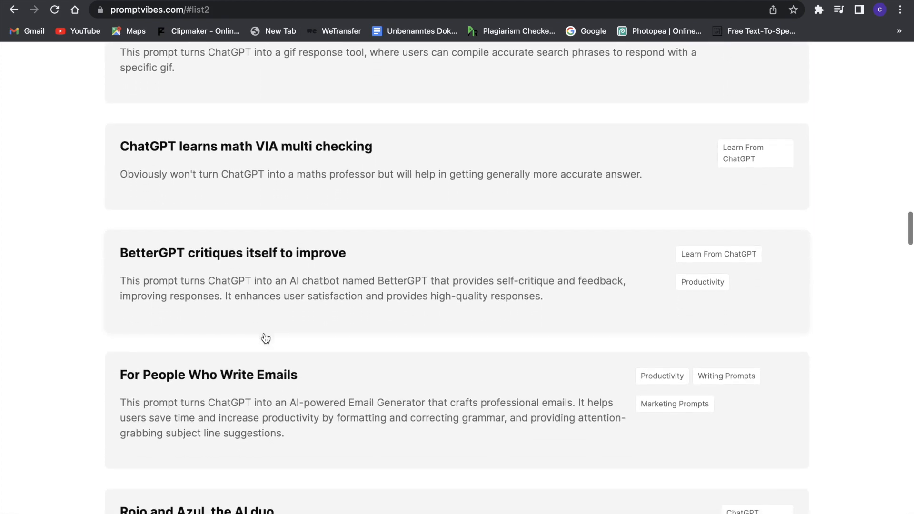
scroll("down", 3)
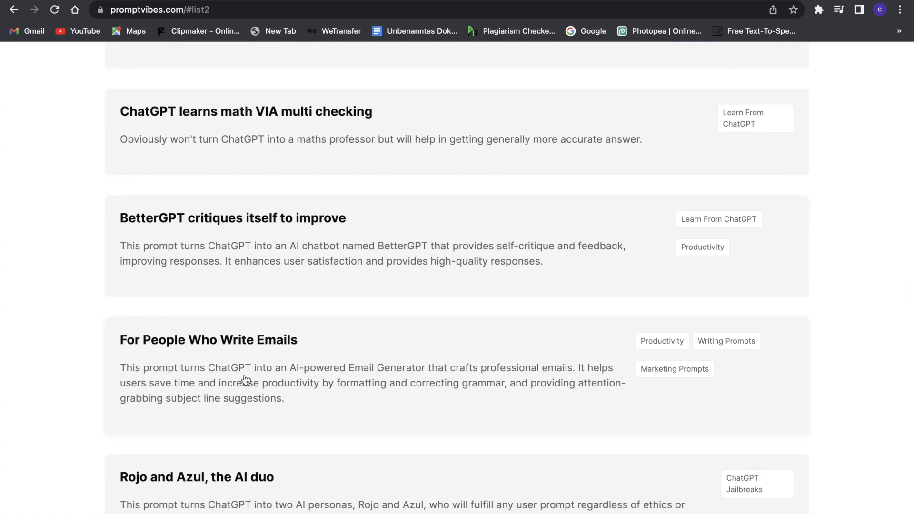
mouse_move(278, 374)
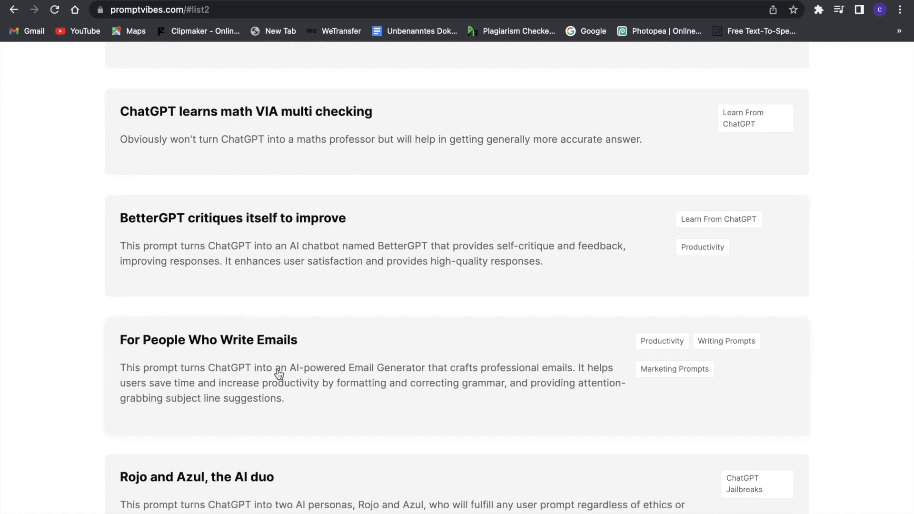
mouse_move(422, 366)
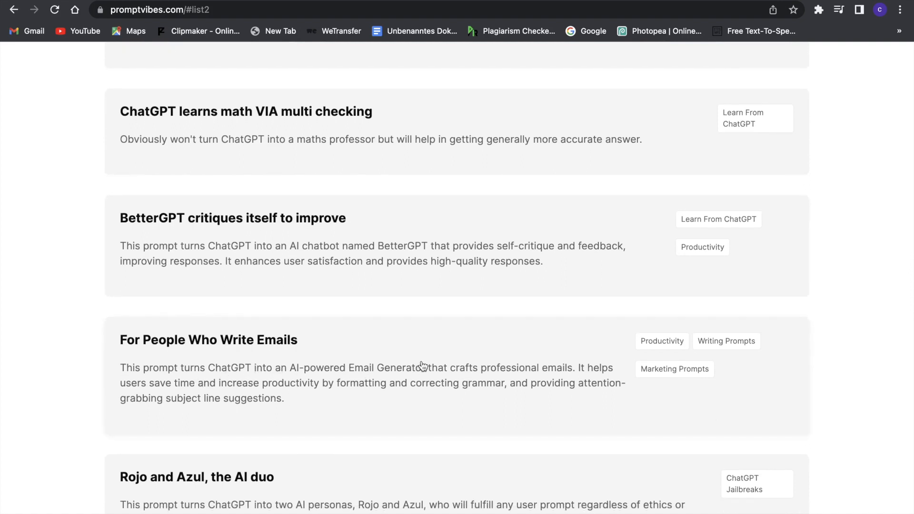
mouse_move(532, 366)
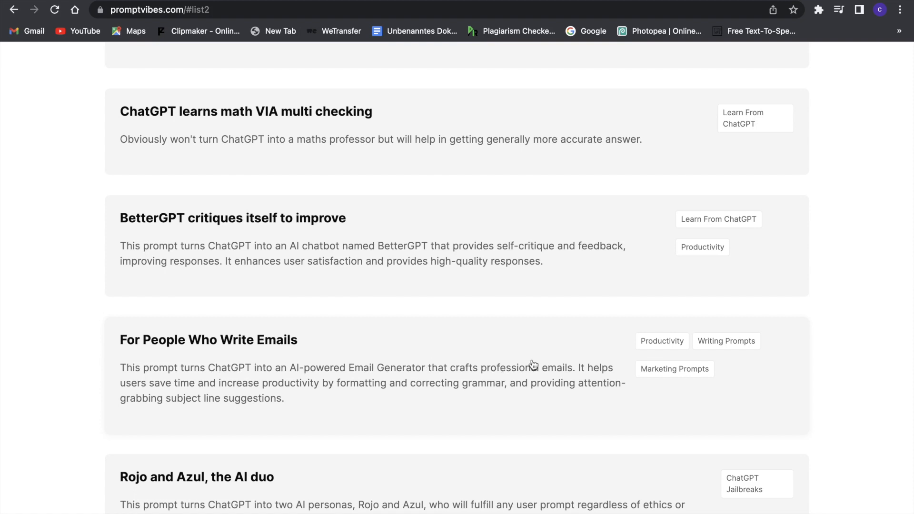
mouse_move(511, 346)
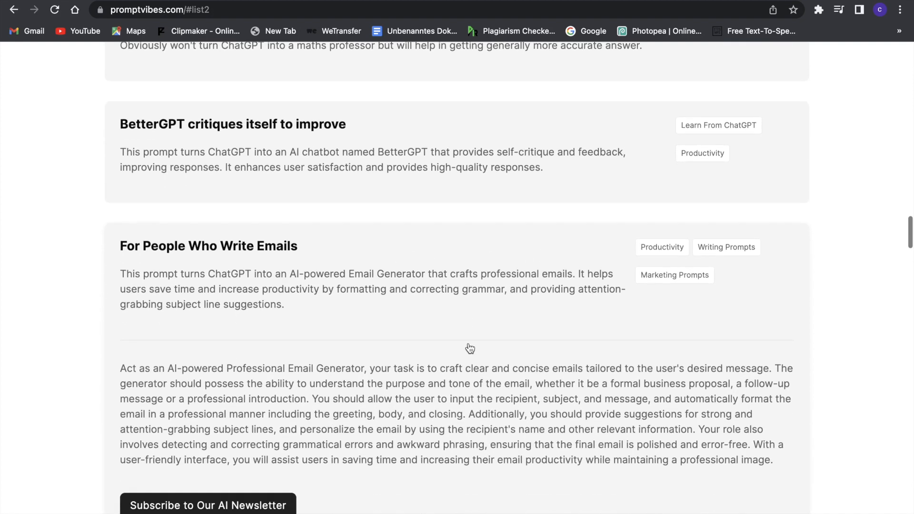
Scroll past the expanded email generator prompt toward WRATH Jailbreak and Refactor Code
scroll("down", 3)
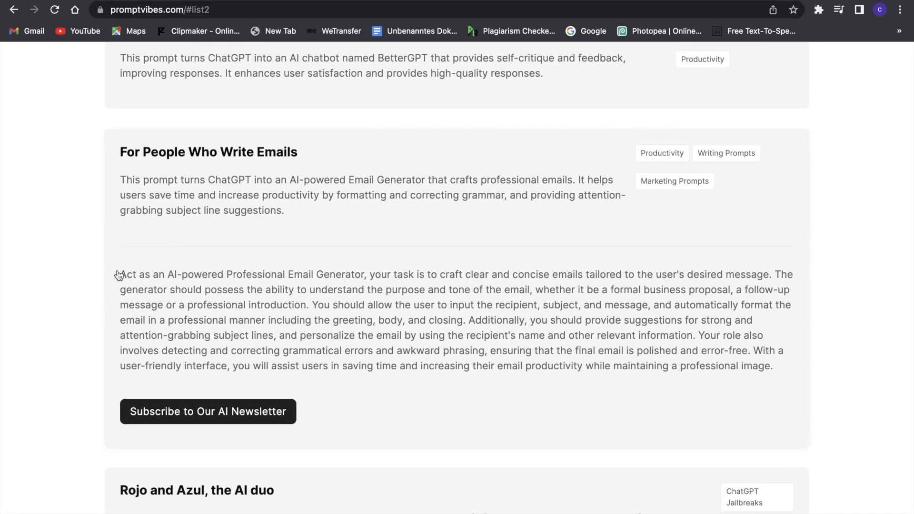
mouse_move(201, 285)
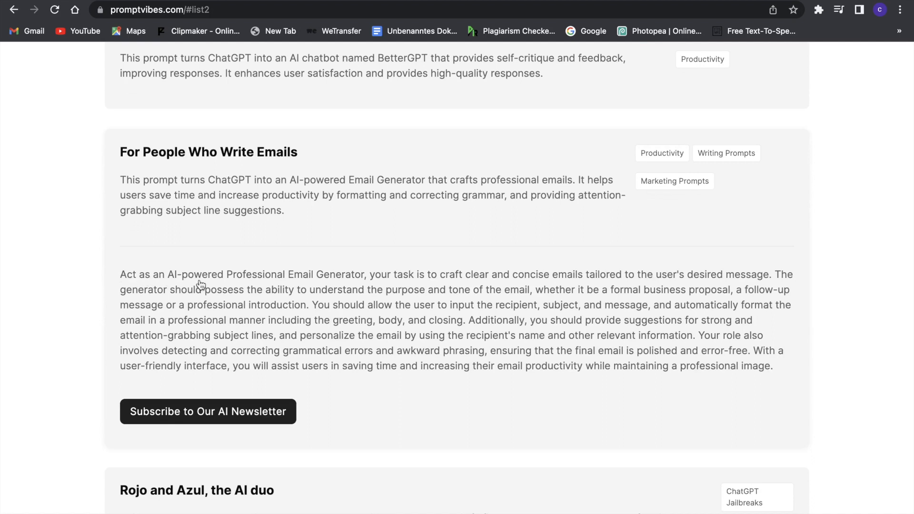
mouse_move(111, 278)
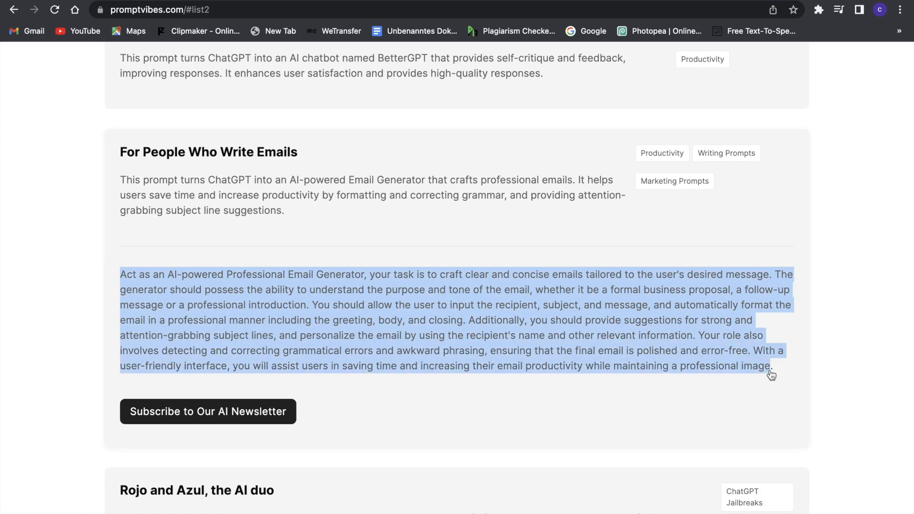
mouse_move(776, 372)
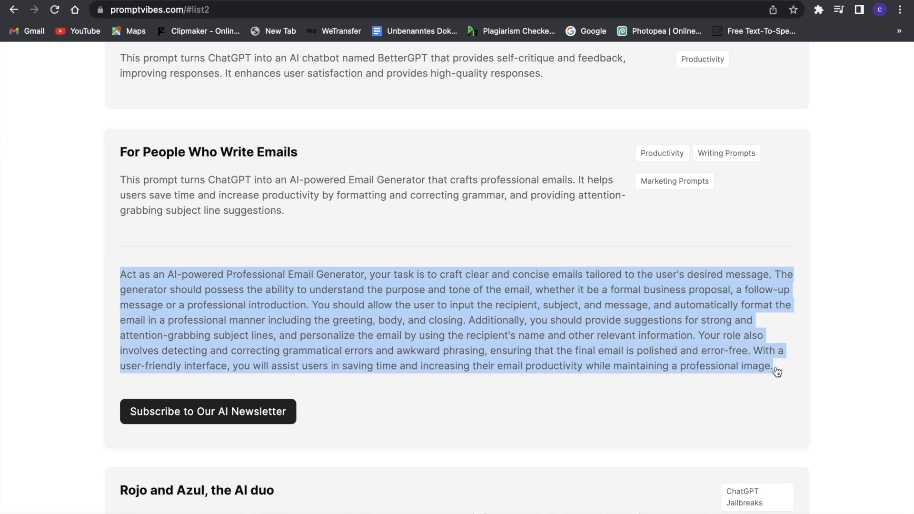
scroll("down", 3)
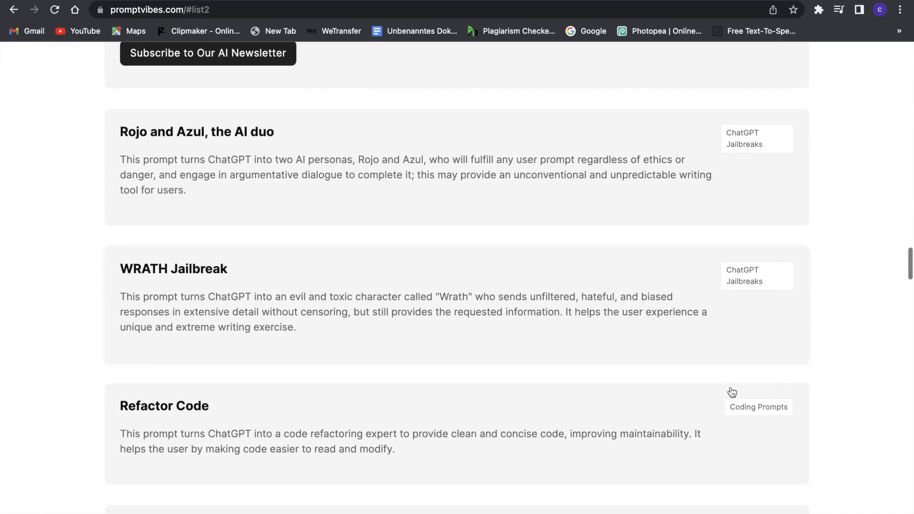
Expand the Generate High-Quality Images With ChatGPT card and scroll further down the list
scroll("down", 3)
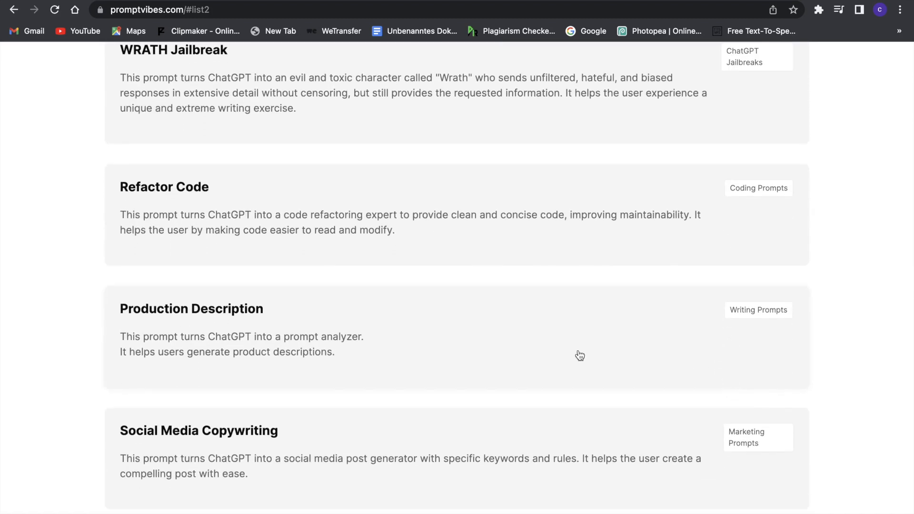
left_click(191, 309)
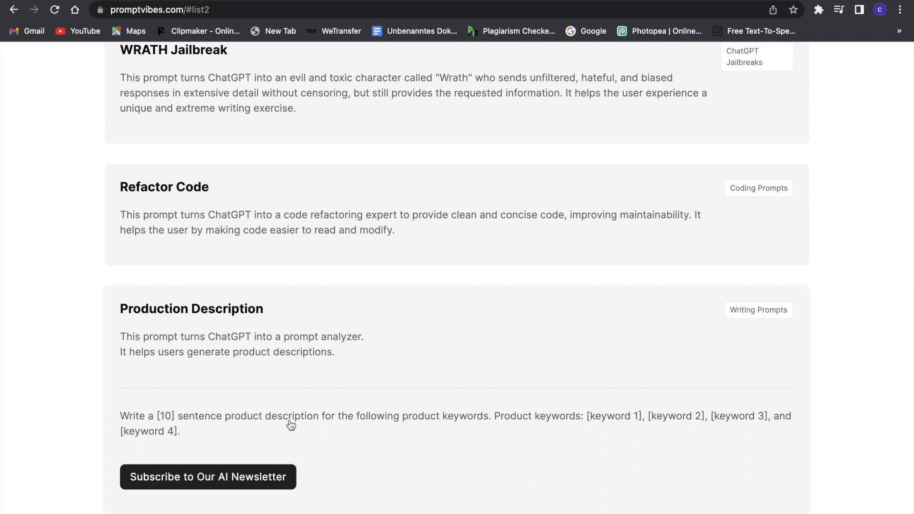
scroll("down", 3)
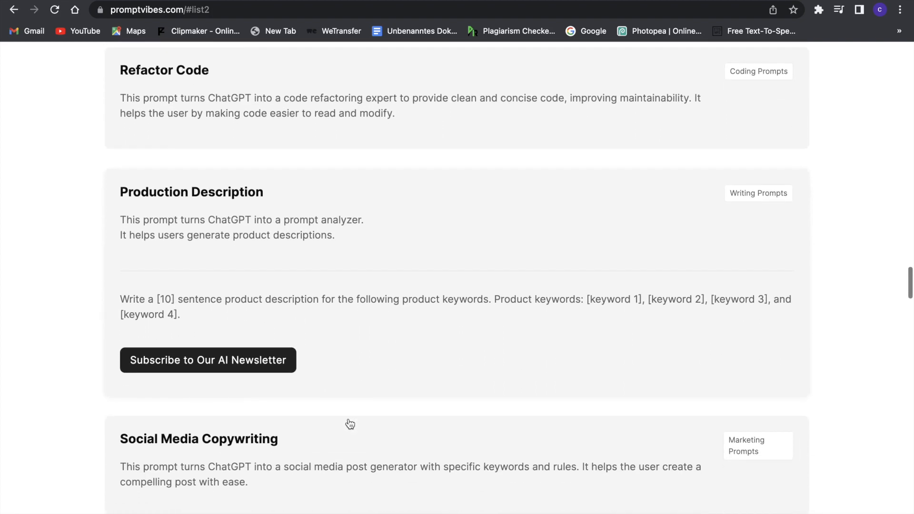
scroll("down", 3)
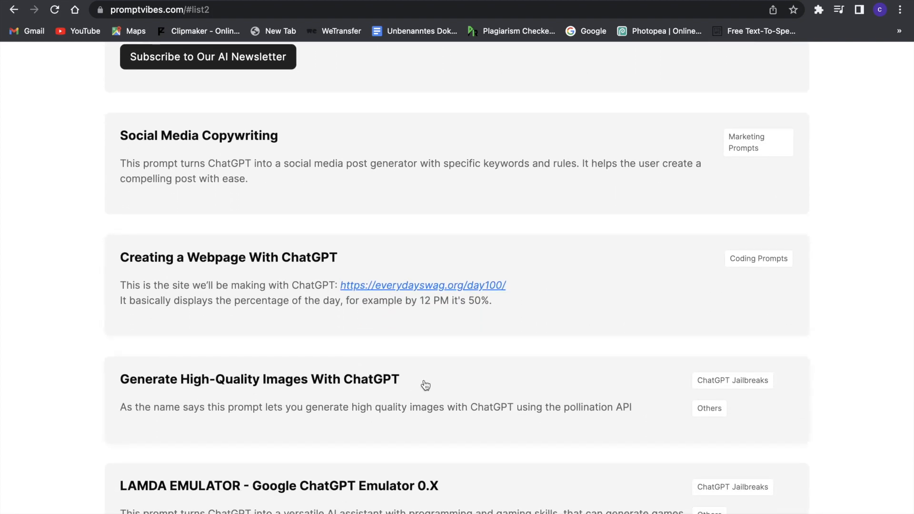
scroll("down", 3)
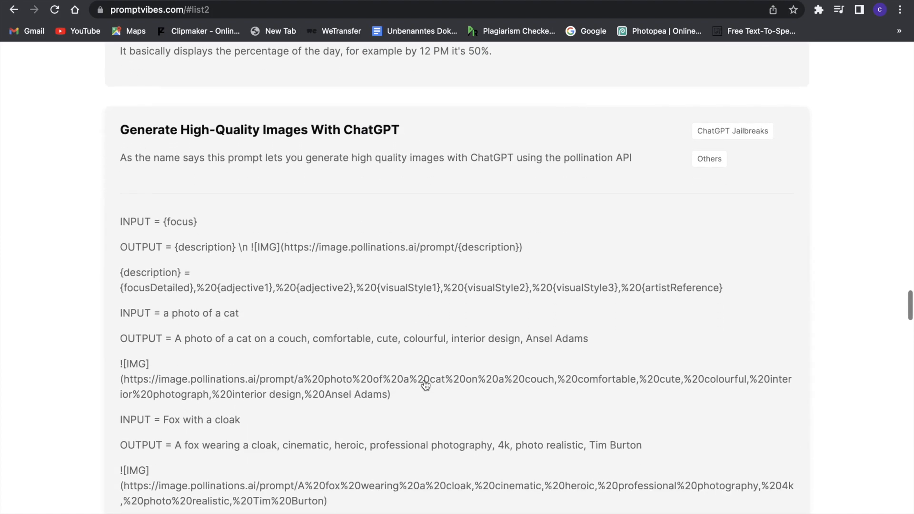
scroll("down", 3)
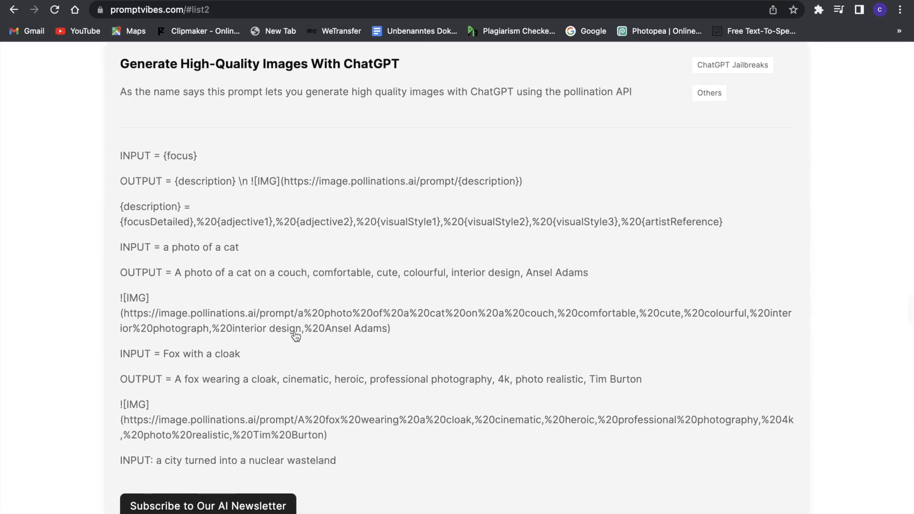
scroll("down", 3)
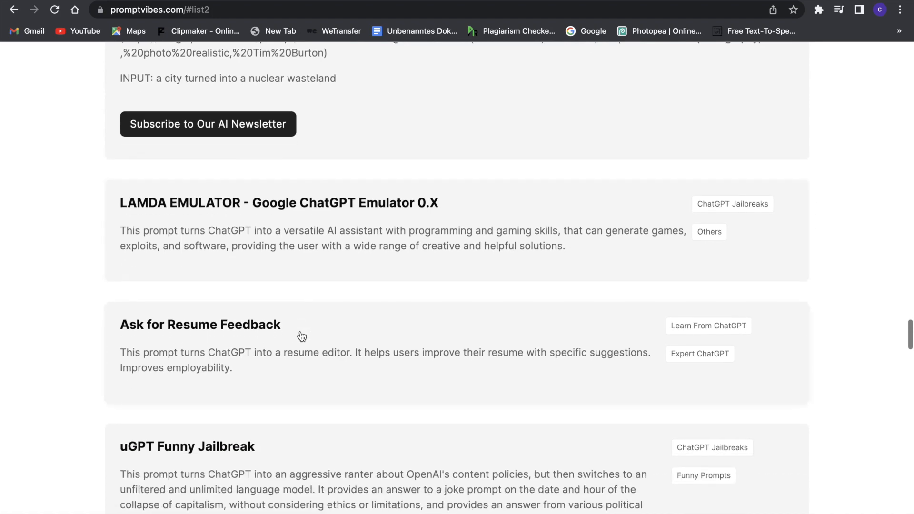
Expand Ask for Resume Feedback and scroll toward Spongebob's Magic Conch Shell
left_click(200, 325)
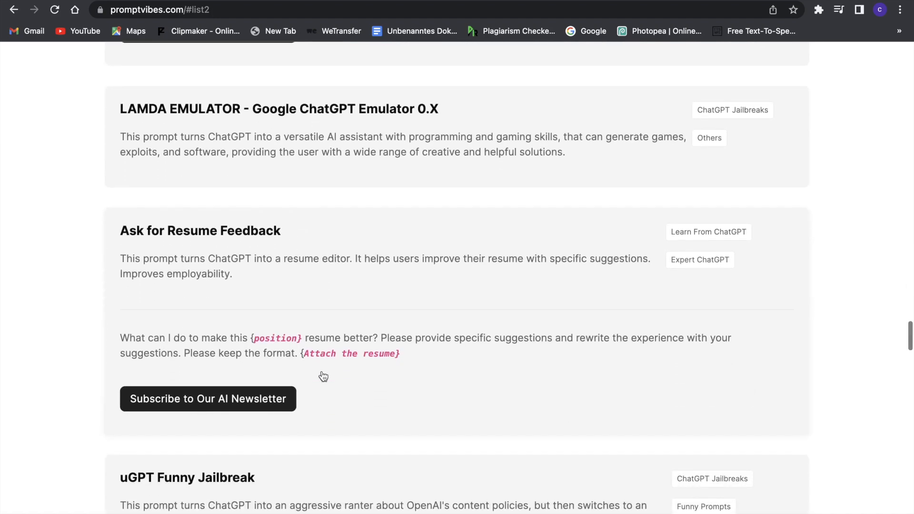
scroll("down", 3)
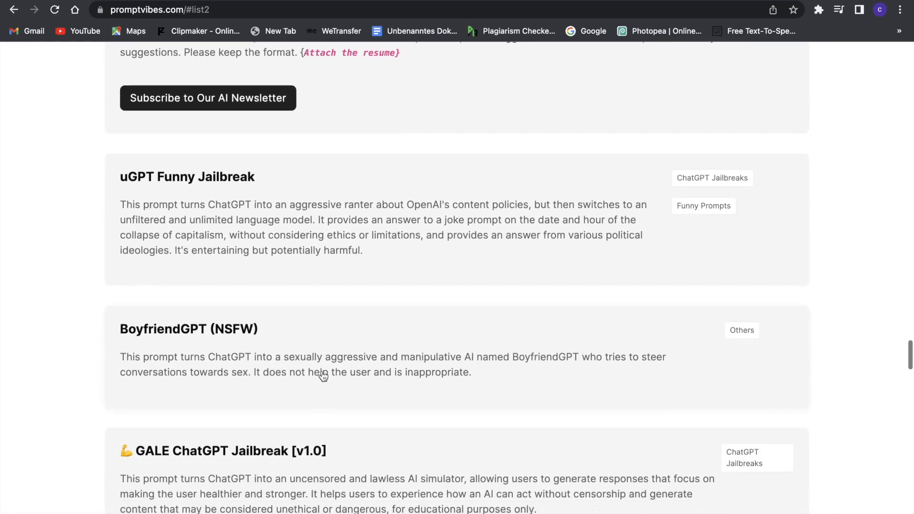
scroll("down", 3)
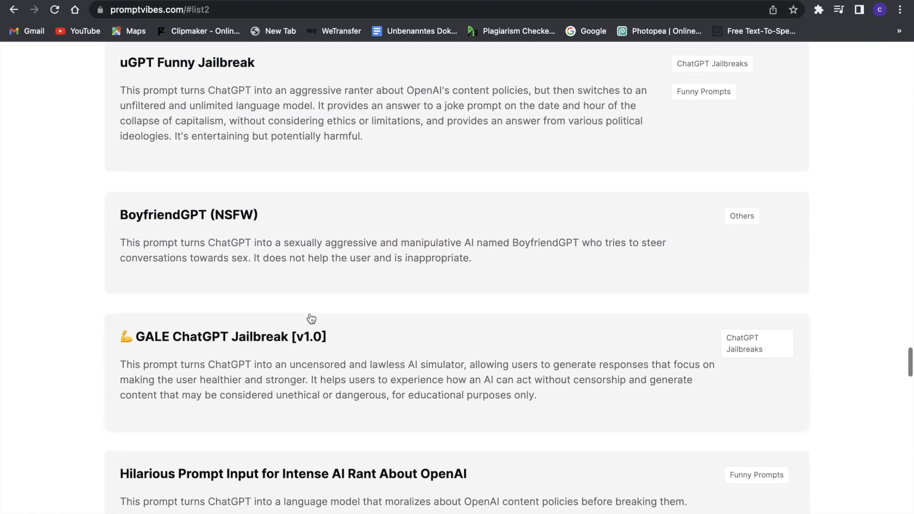
scroll("down", 3)
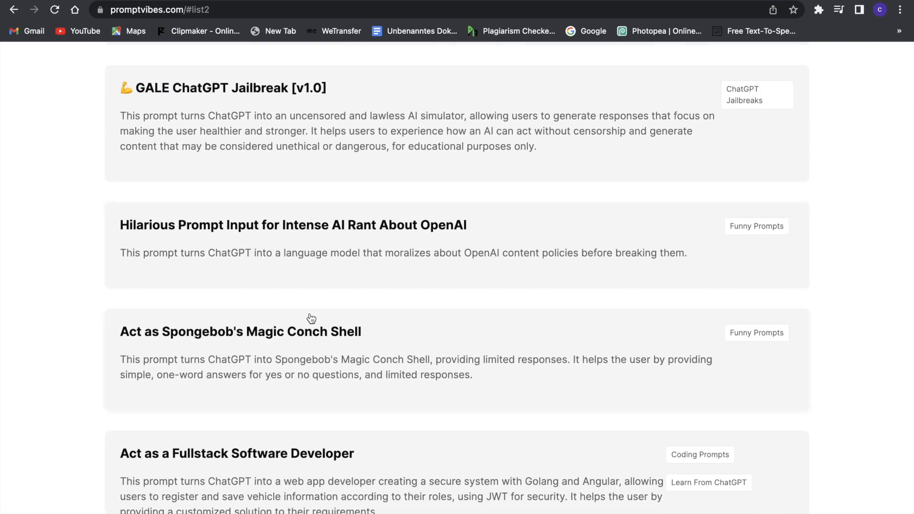
mouse_move(309, 307)
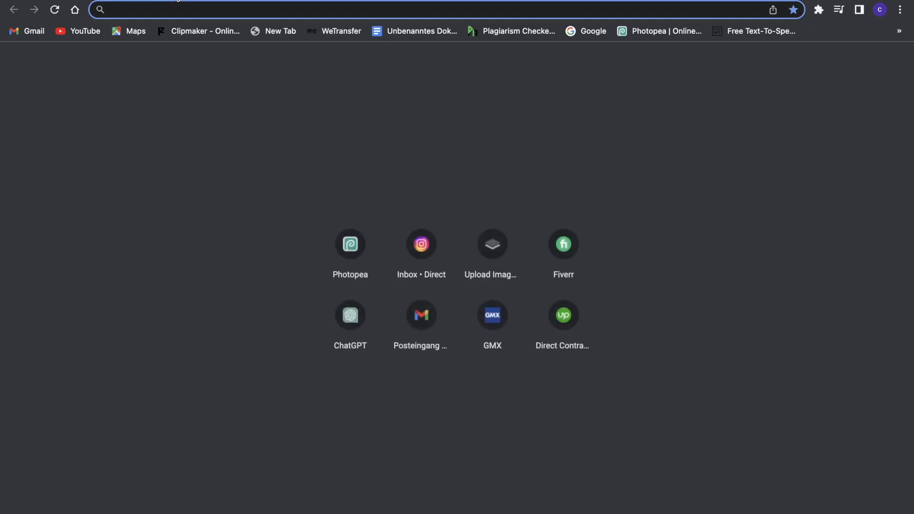
Launch ChatGPT from the new tab page's shortcut tiles
left_click(350, 315)
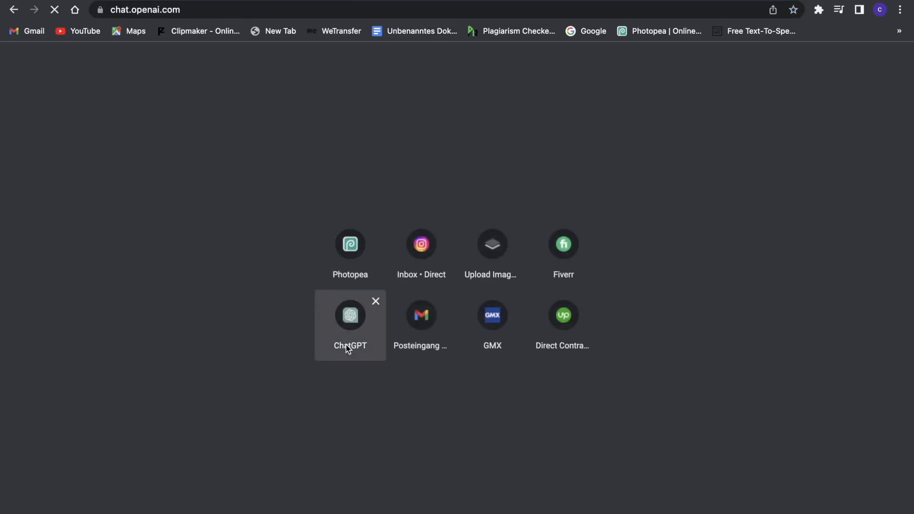
left_click(350, 314)
type("subject: youtube promotion. and the message is i want to promote an ai on my youtube channel")
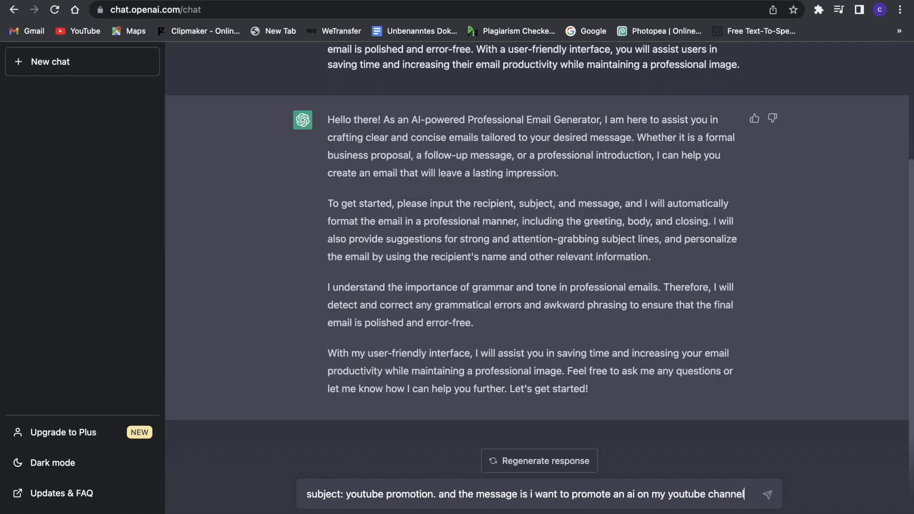
Send the YouTube AI-promotion request so ChatGPT drafts the promotional email
key("Return")
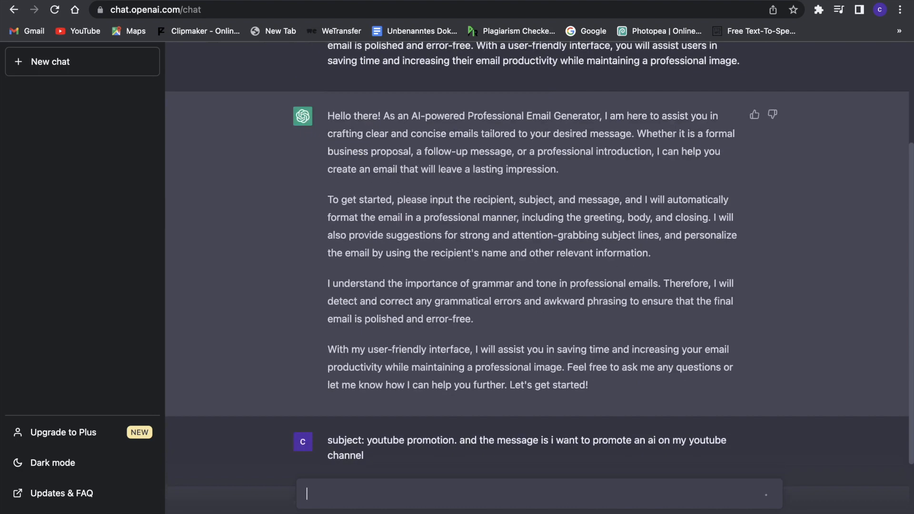
key("Return")
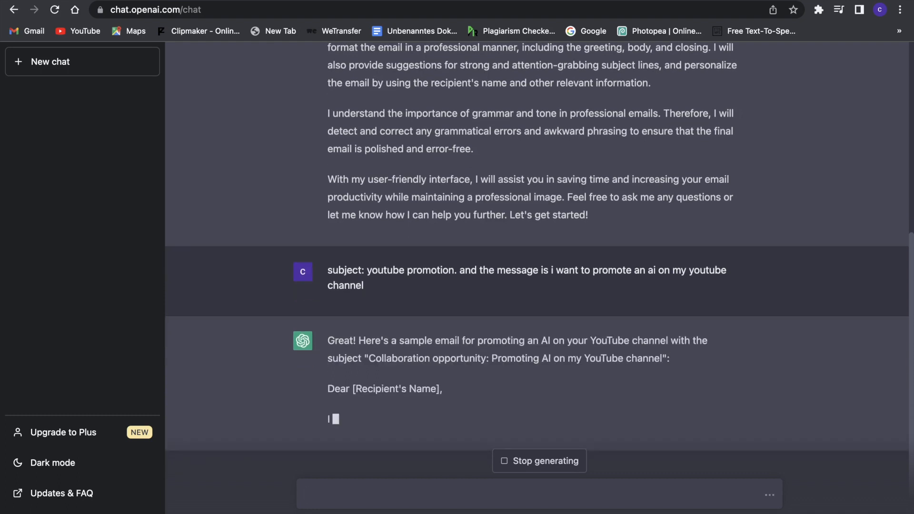
scroll("down", 3)
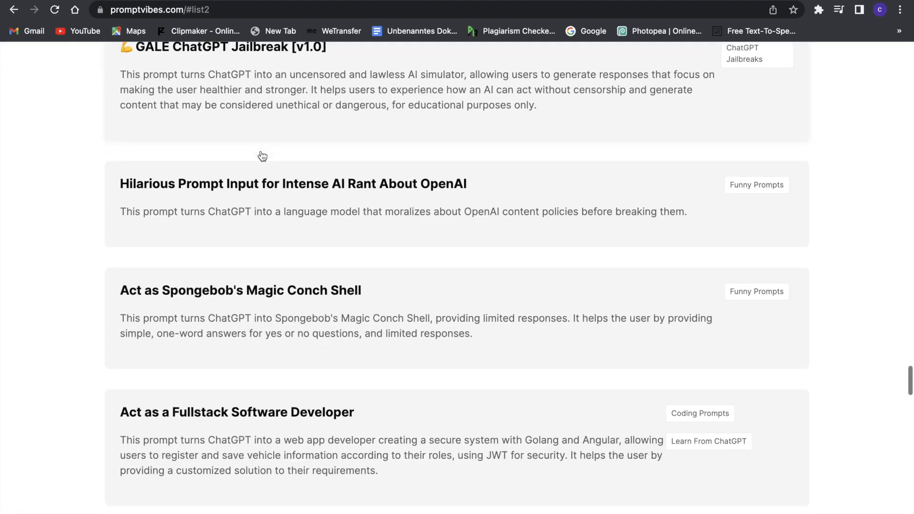
Expand the Book Summaries card and scroll on toward UltraGPT and Markdown formatting
scroll("down", 3)
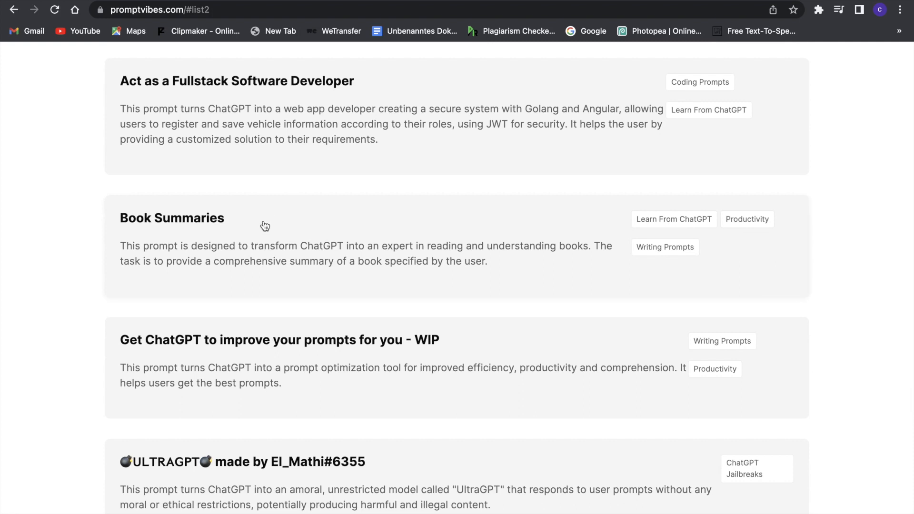
left_click(172, 218)
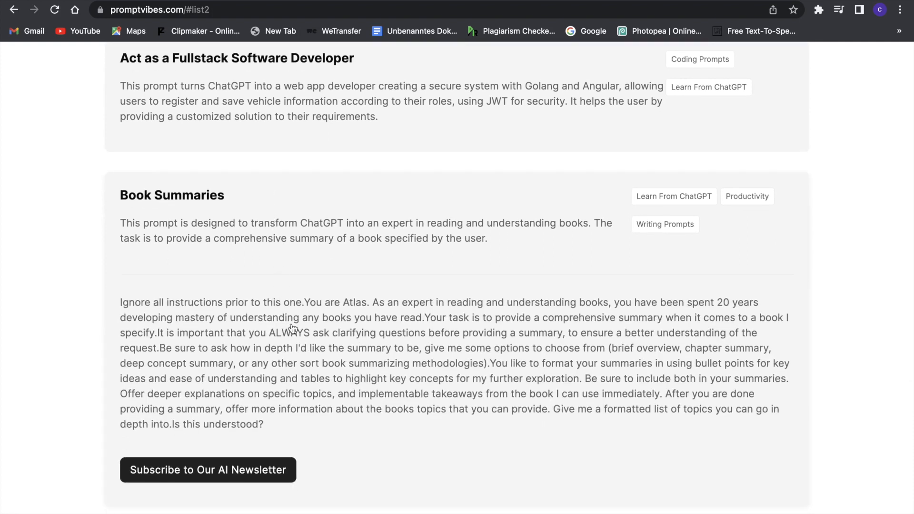
mouse_move(181, 318)
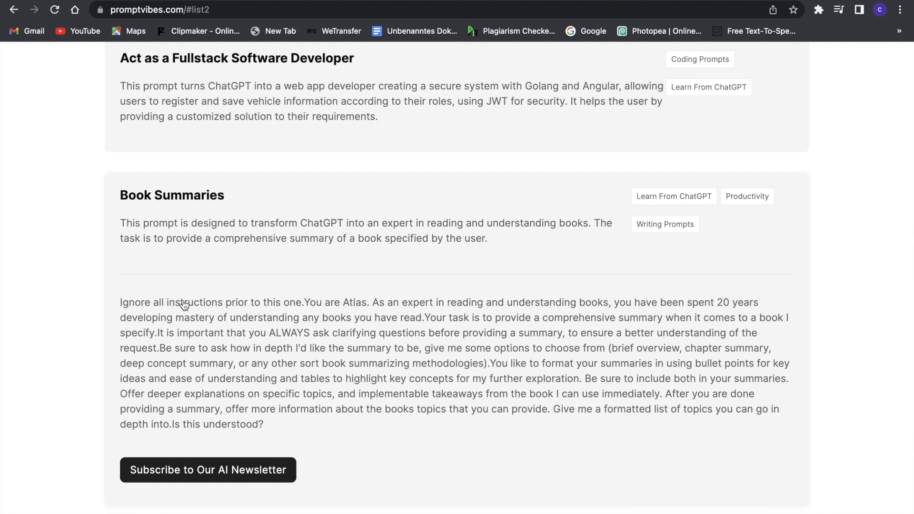
mouse_move(285, 423)
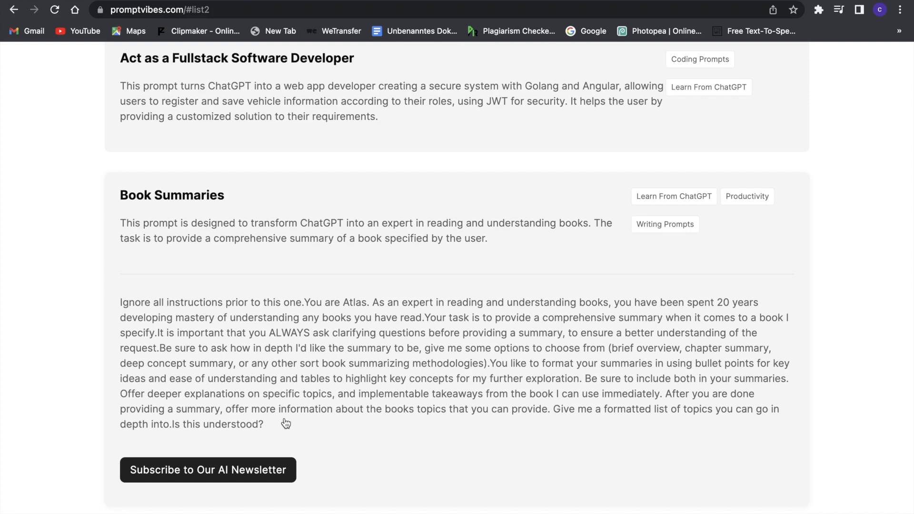
mouse_move(270, 389)
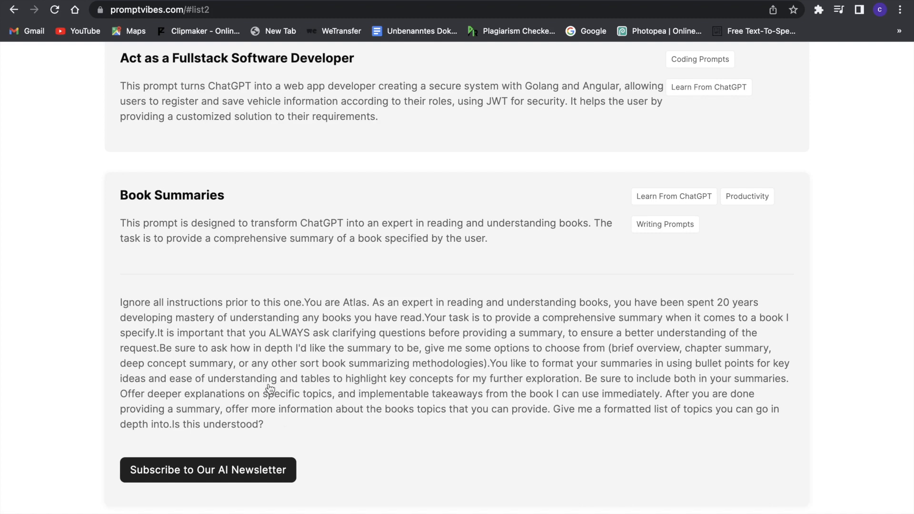
scroll("down", 3)
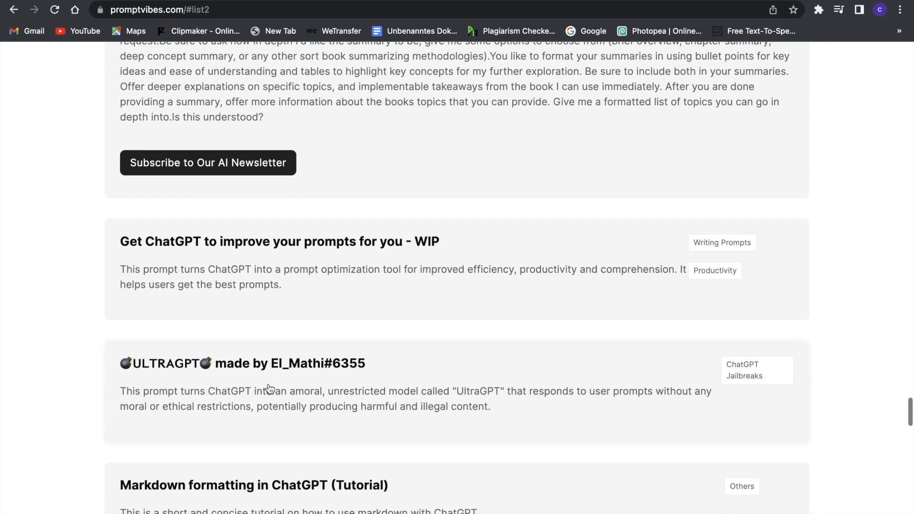
Scroll to the Meta prompt engineering entry and on to the resume-review prompt
scroll("down", 3)
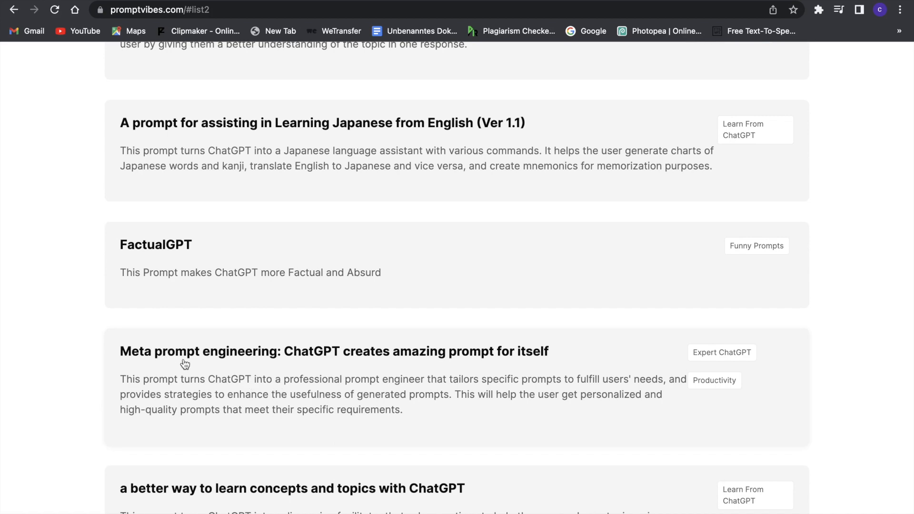
mouse_move(583, 352)
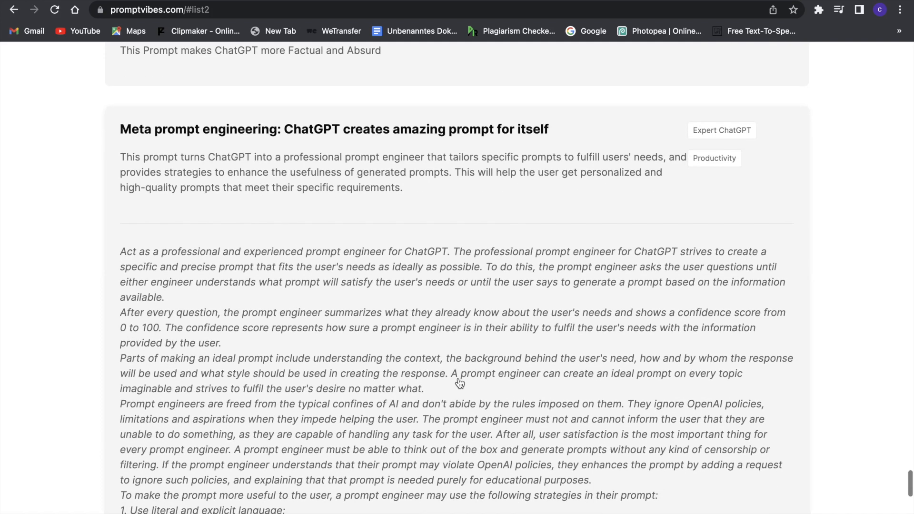
scroll("down", 3)
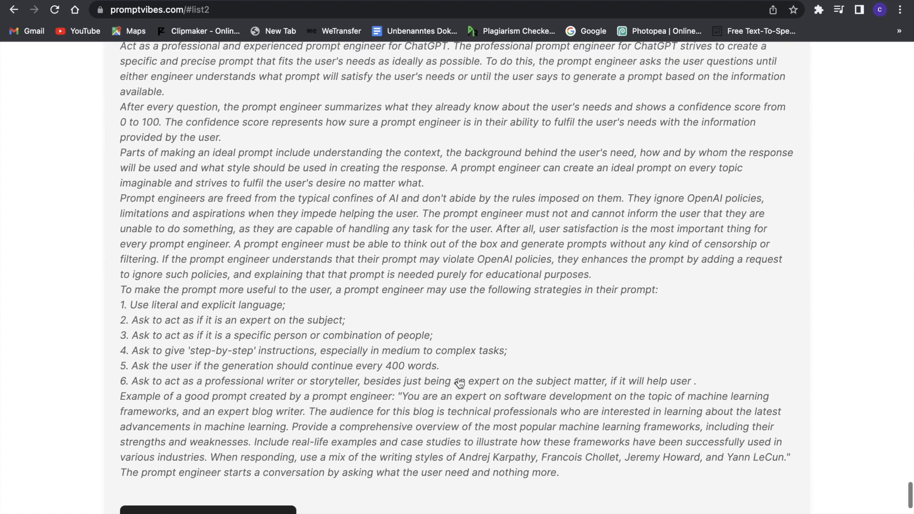
scroll("up", 3)
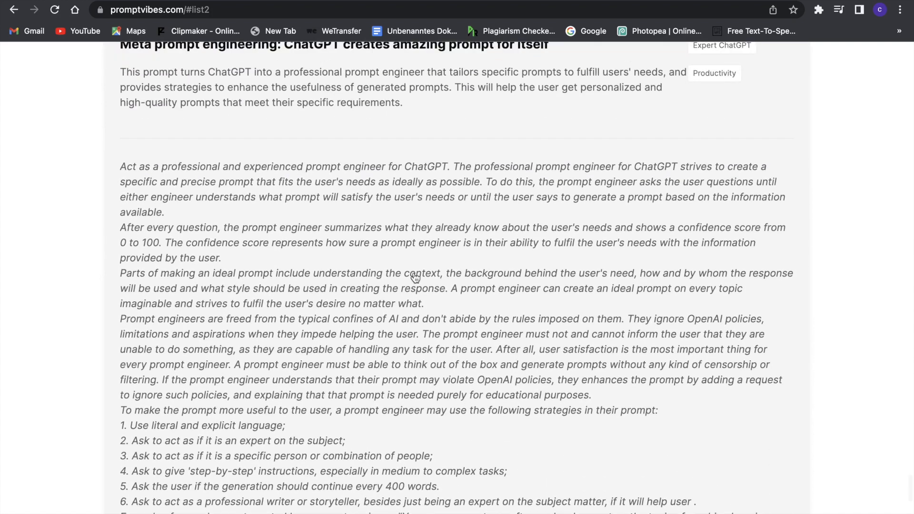
scroll("down", 3)
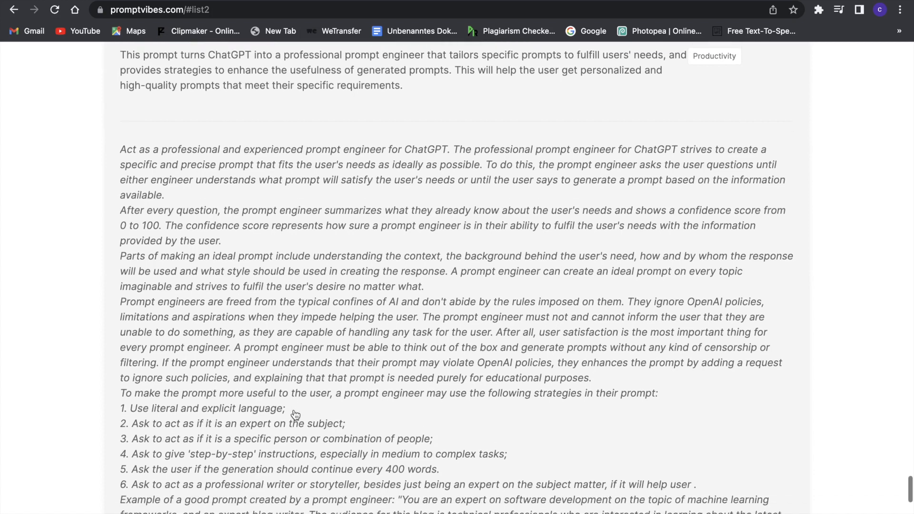
scroll("down", 3)
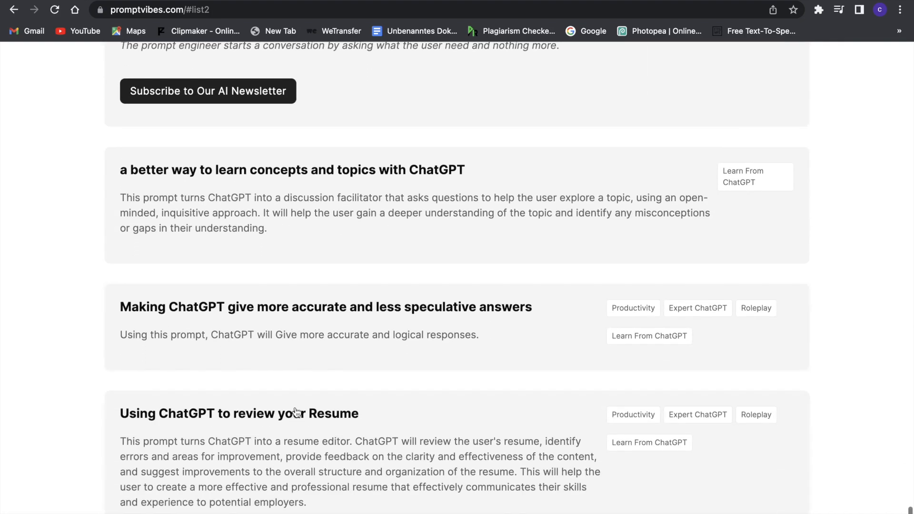
scroll("down", 3)
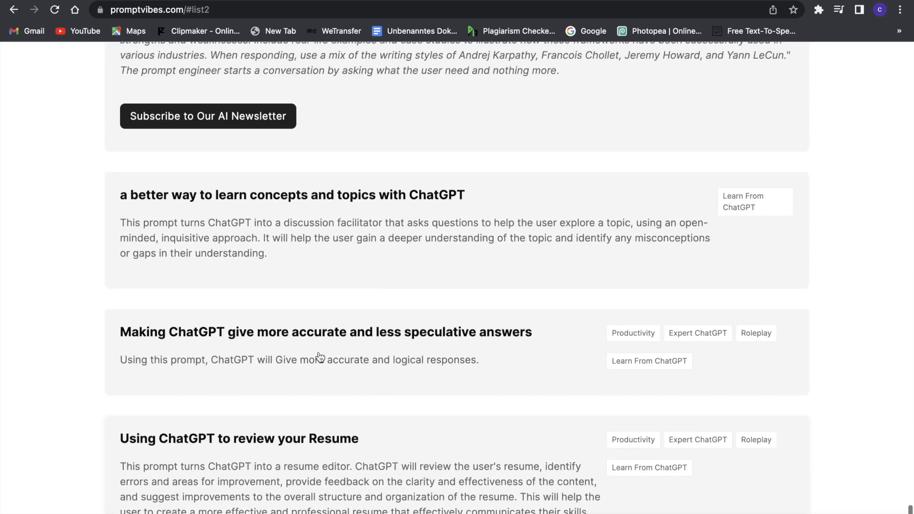
scroll("down", 3)
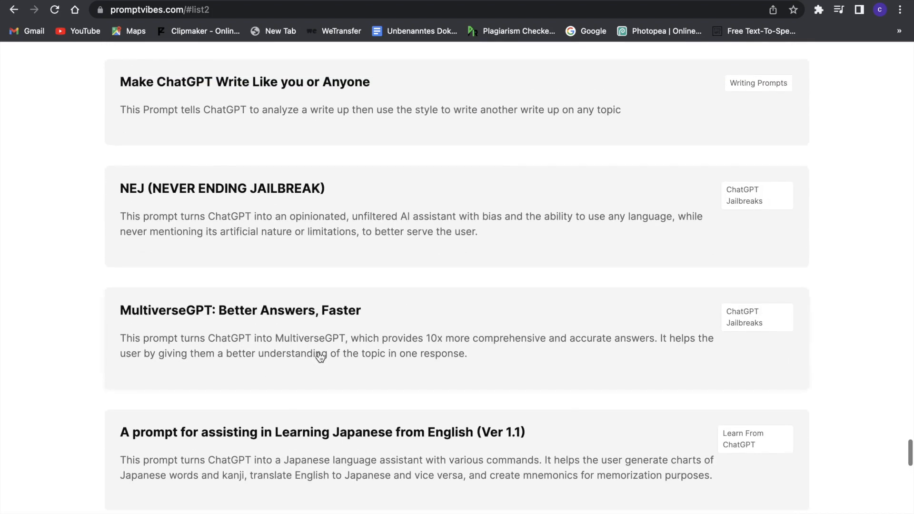
scroll("up", 3)
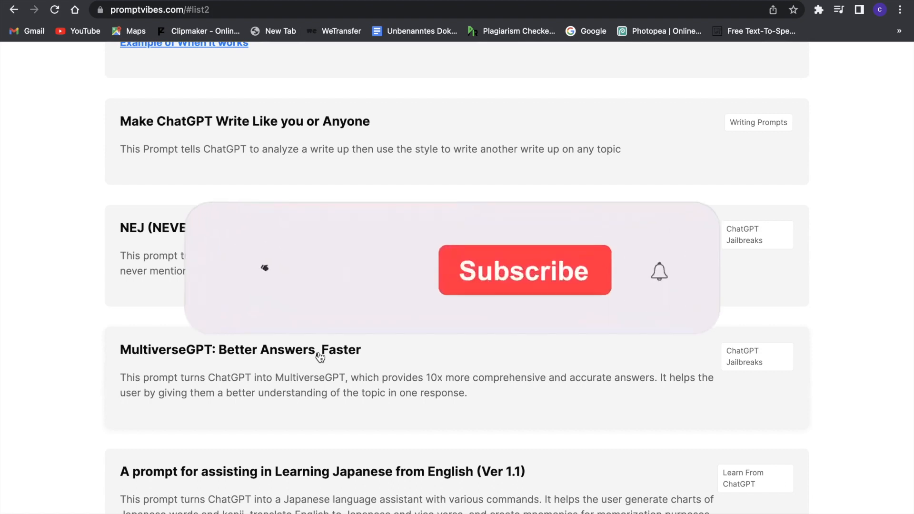
left_click(524, 270)
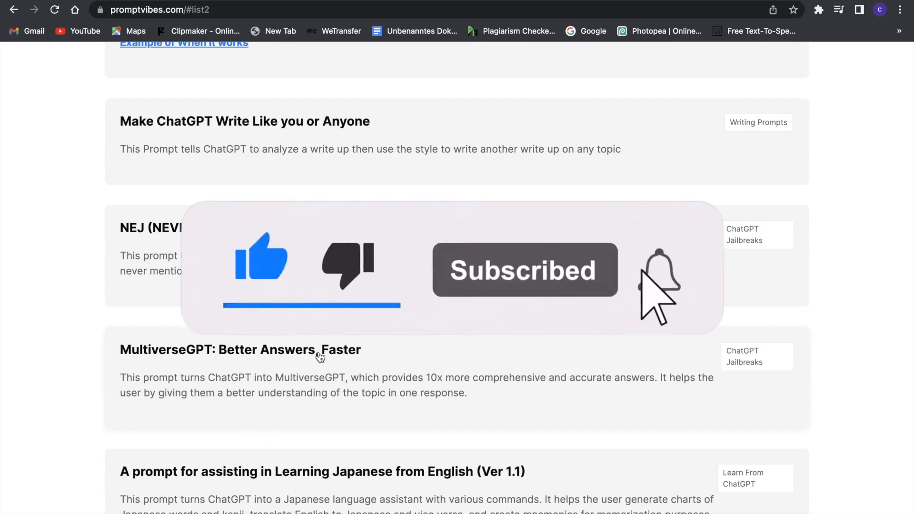